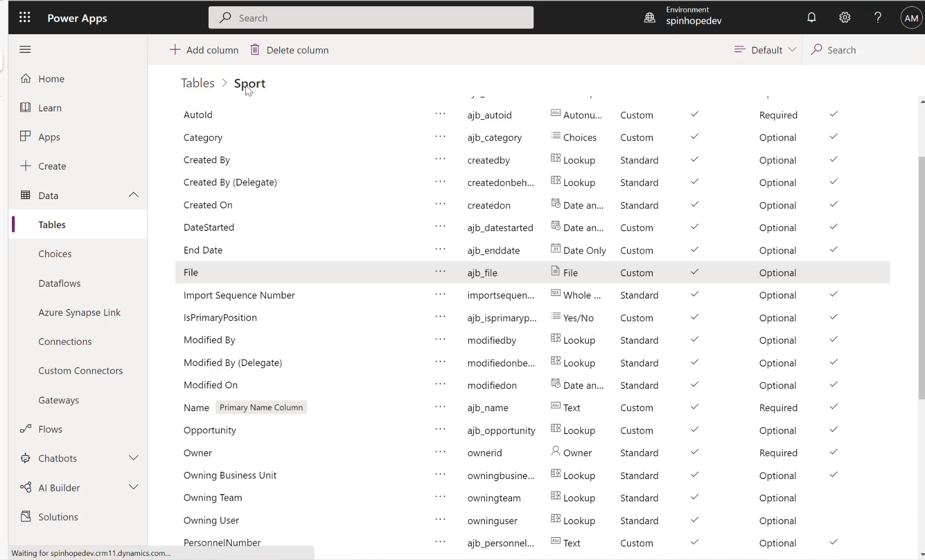
mouse_move(203, 281)
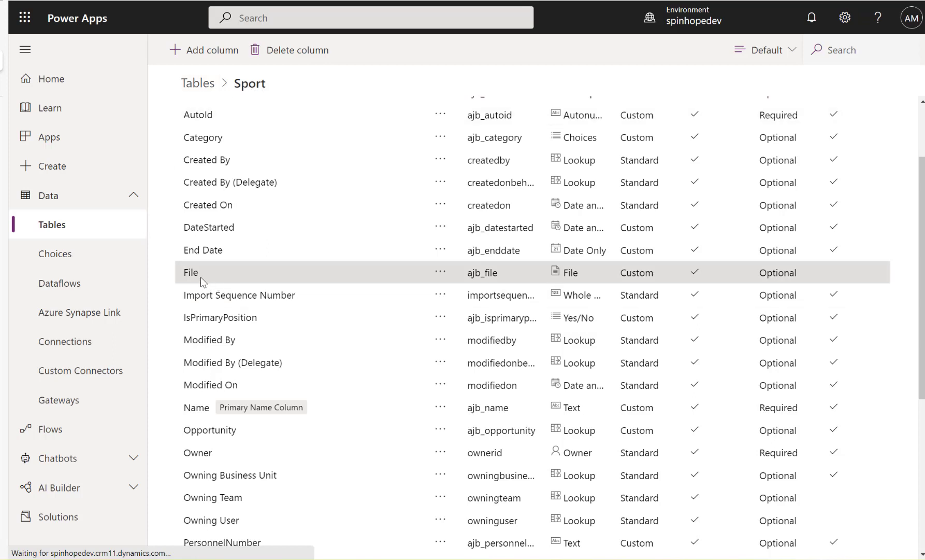
mouse_move(588, 272)
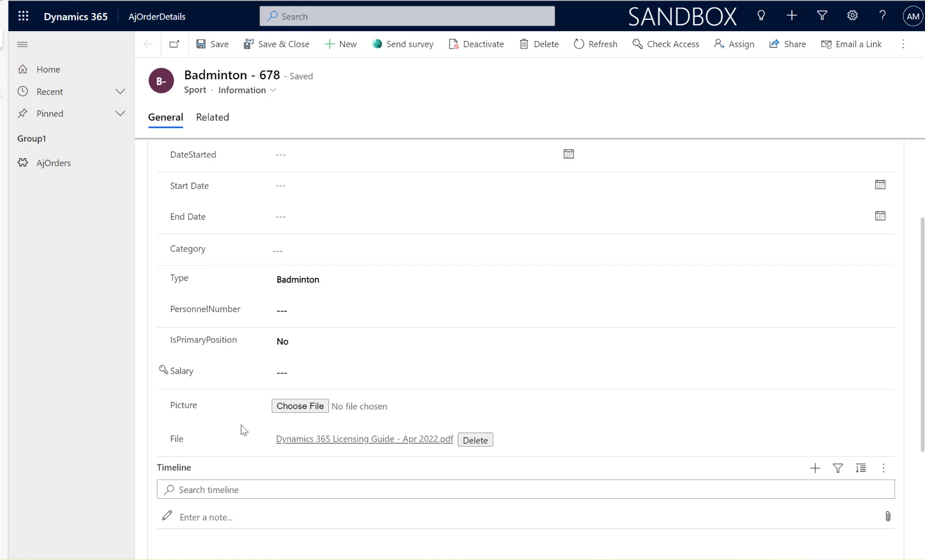
mouse_move(323, 445)
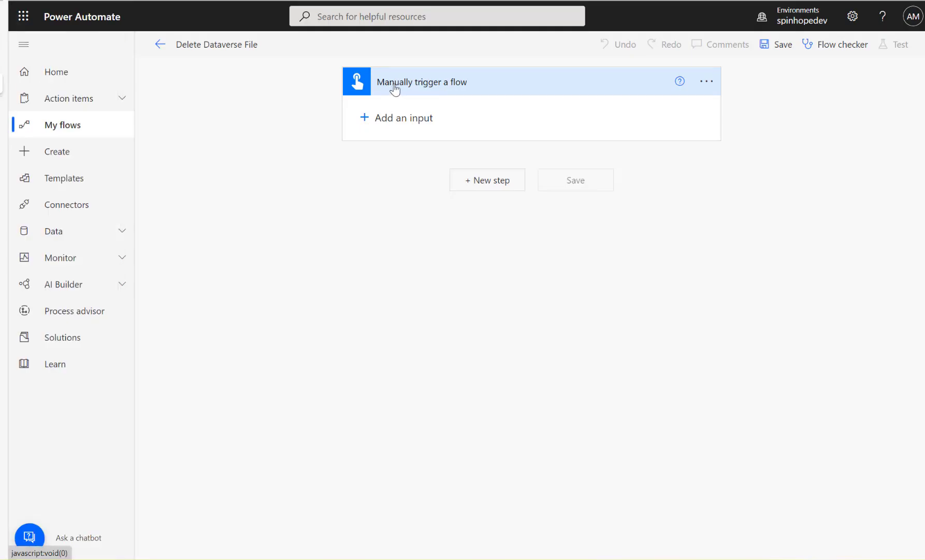
- Add a Microsoft Dataverse List rows step on the Sports table after the trigger
left_click(487, 179)
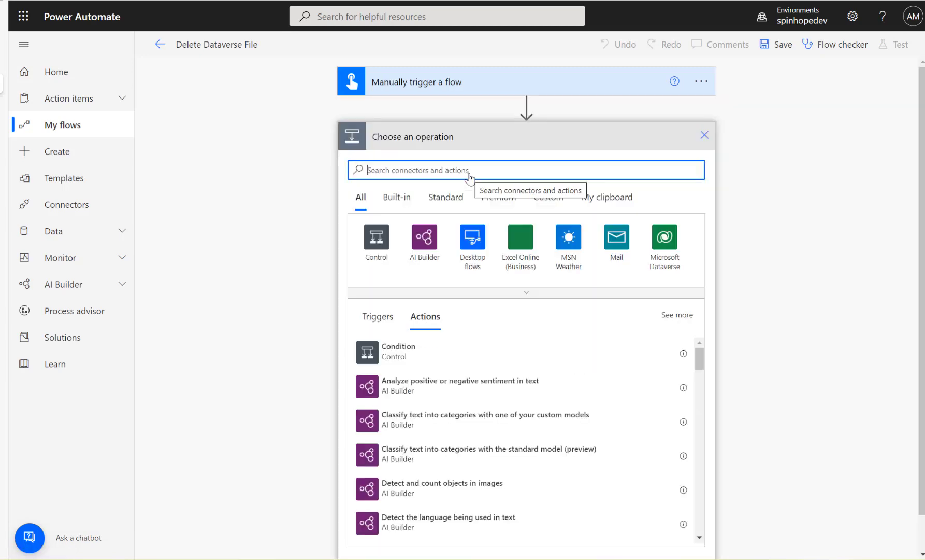
left_click(664, 238)
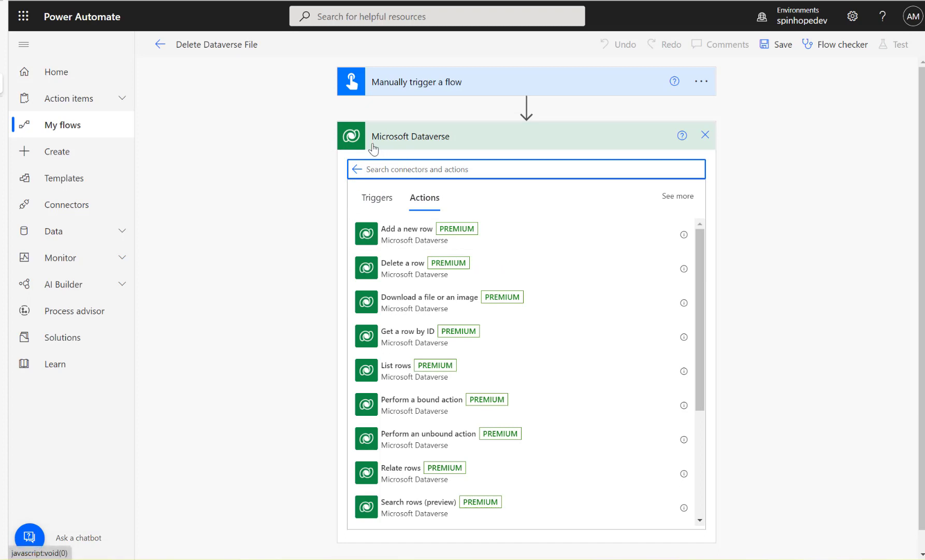
mouse_move(392, 368)
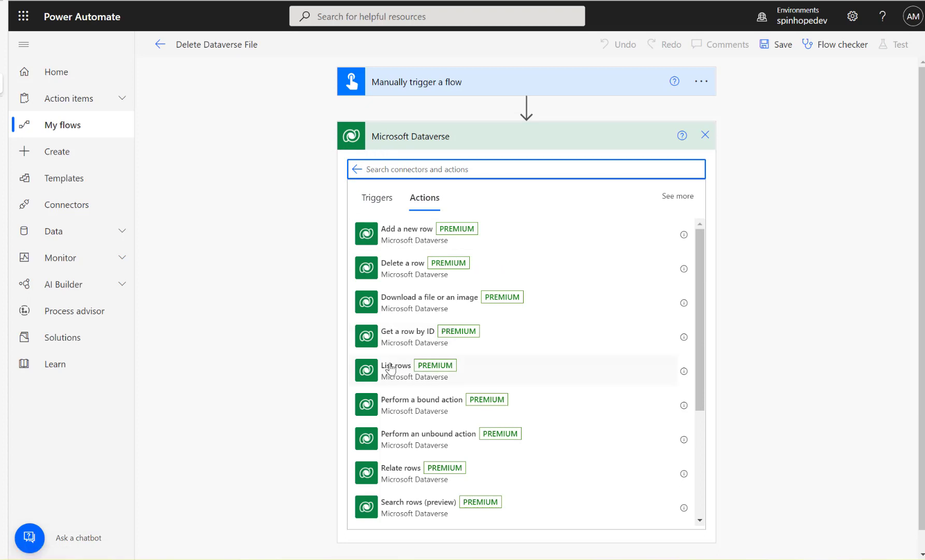
left_click(396, 366)
type("Sports")
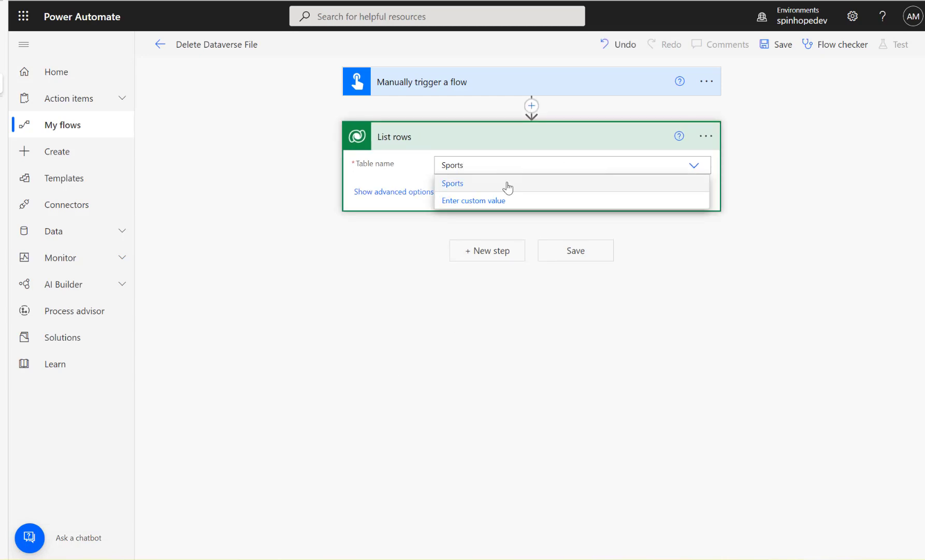
left_click(452, 183)
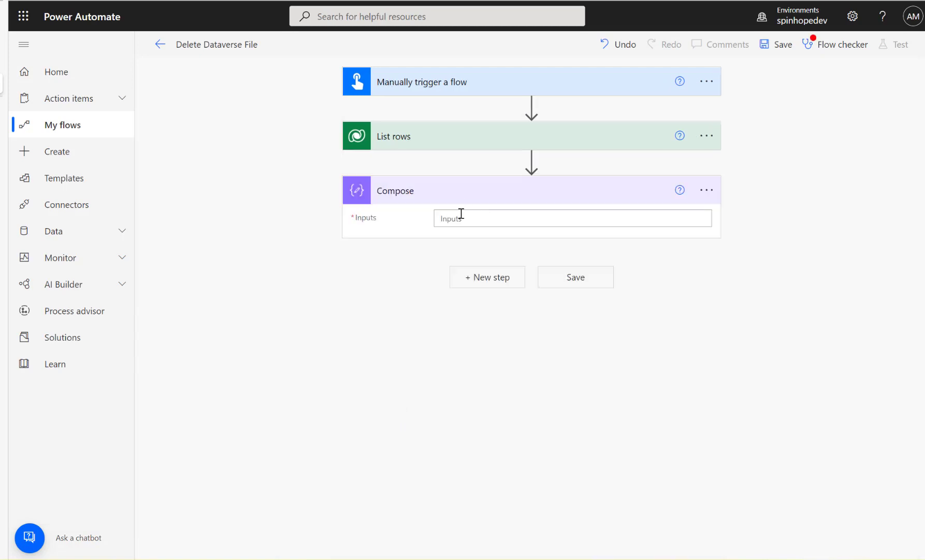
- Compose each row's File inside an Apply to each loop, save, and start a test
left_click(570, 218)
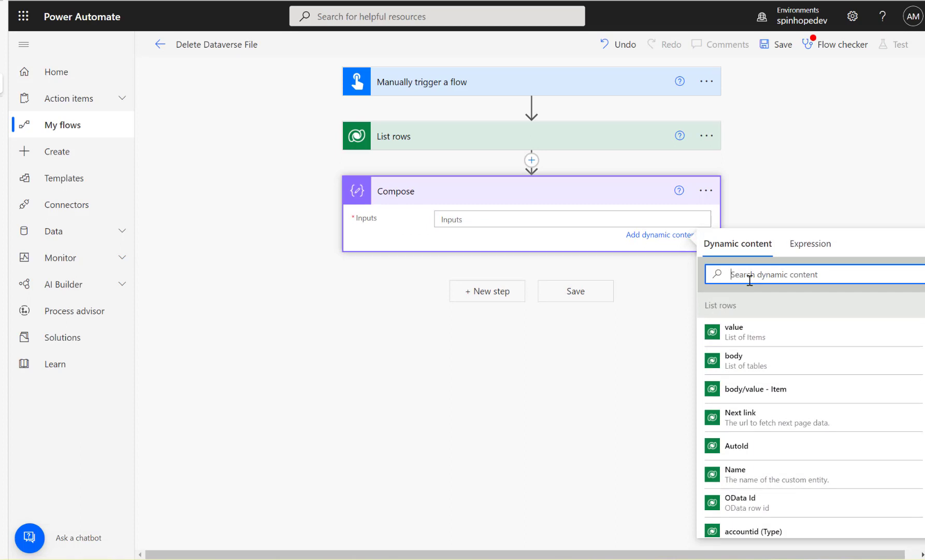
type("file")
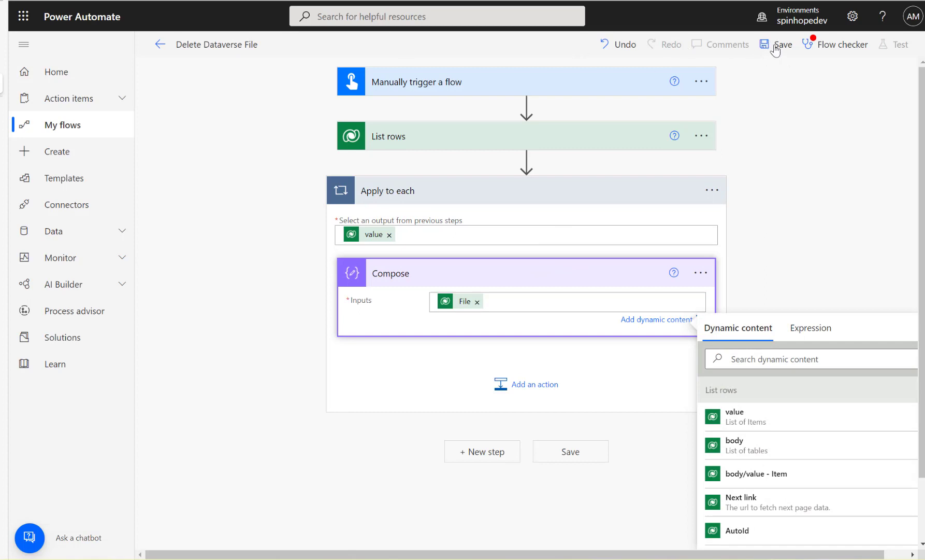
left_click(782, 45)
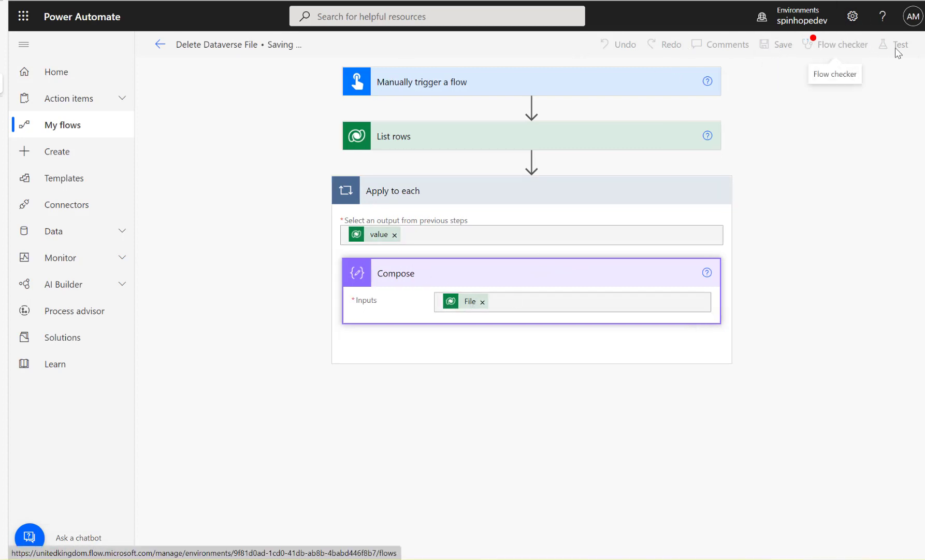
left_click(840, 44)
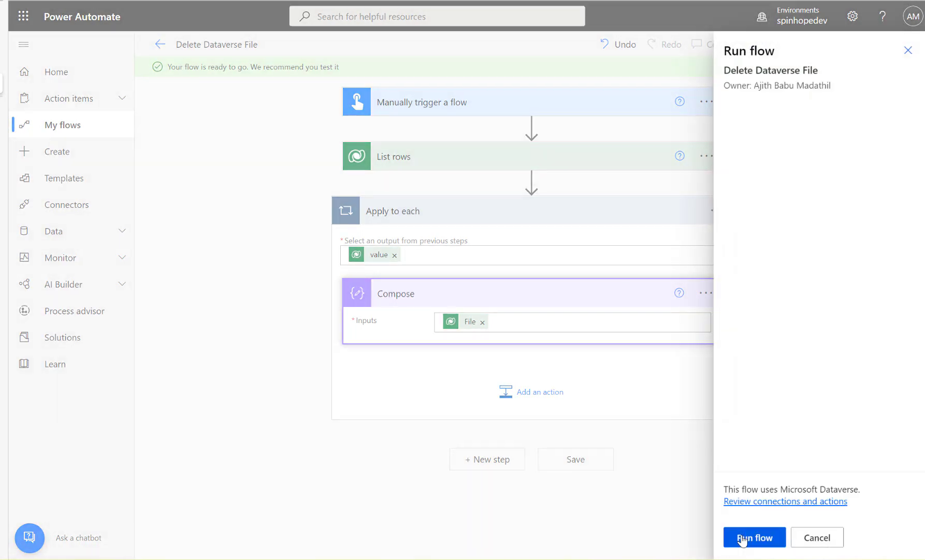
- Run the test flow and check Compose returns the row's file identifier
left_click(754, 537)
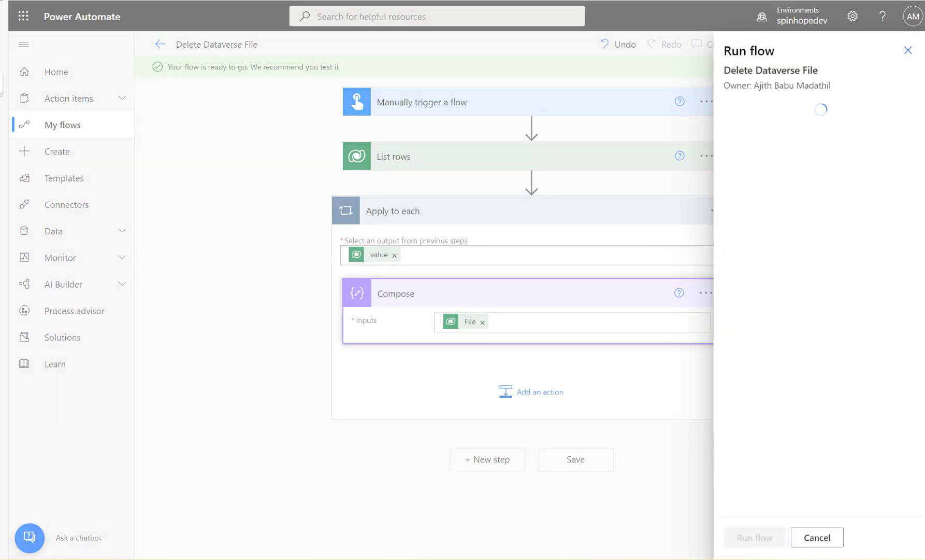
left_click(754, 537)
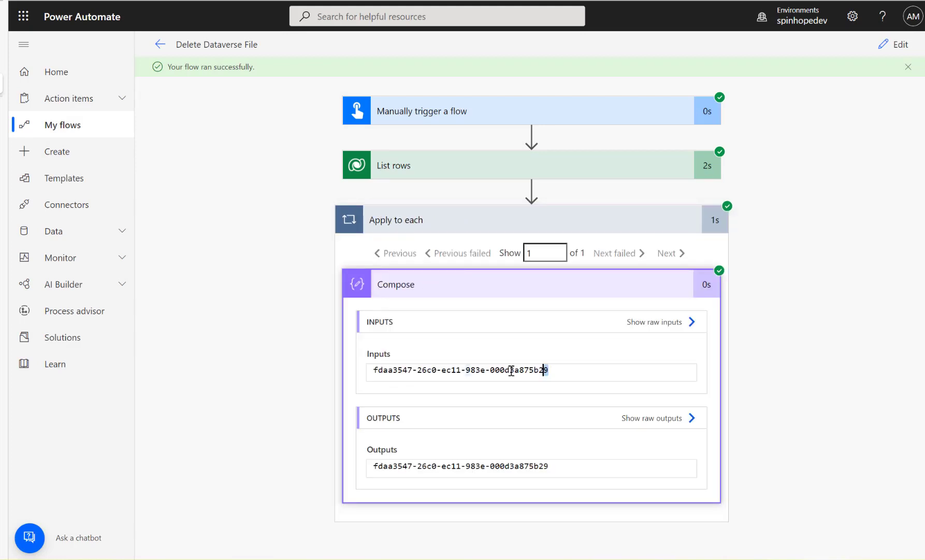
triple_click(459, 370)
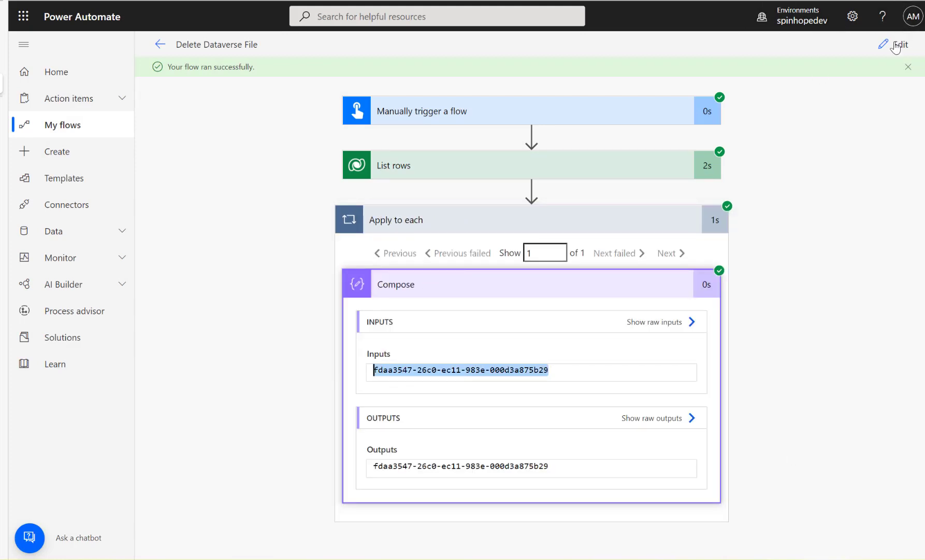
- Add a Dataverse 'Perform an unbound action' step in the loop and filter actions by 'De'
left_click(900, 45)
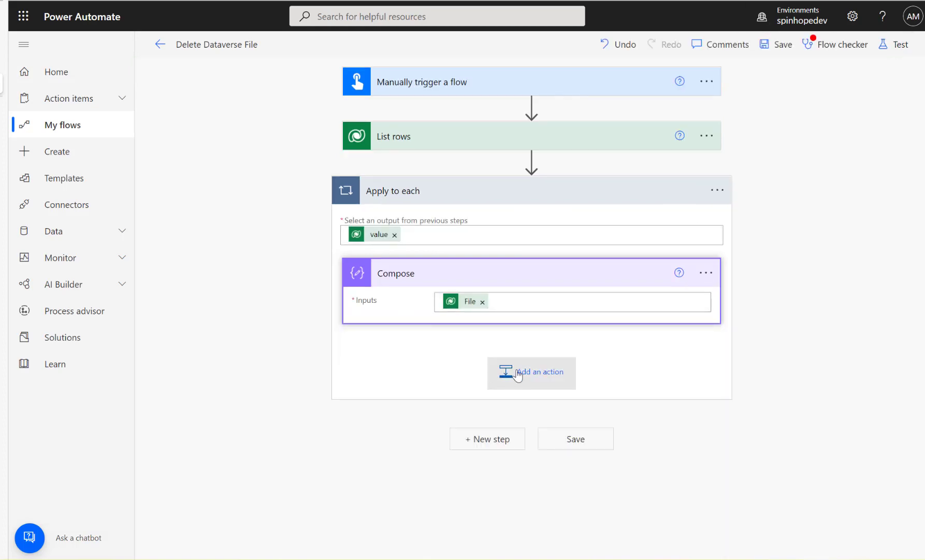
mouse_move(516, 372)
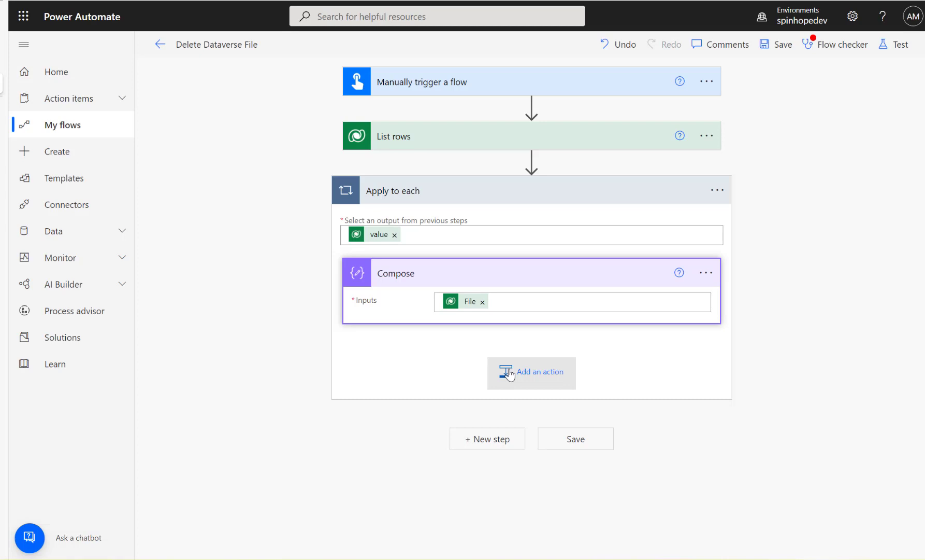
left_click(530, 372)
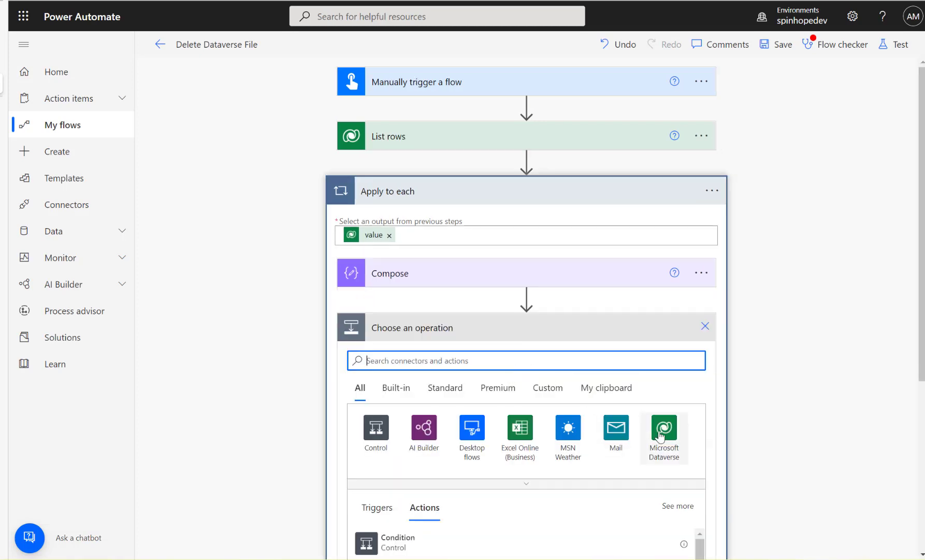
left_click(663, 433)
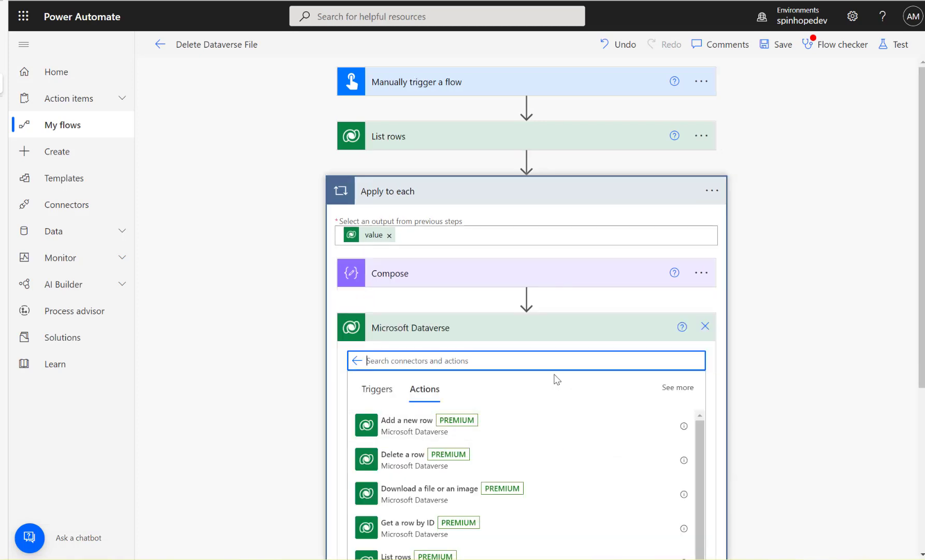
type("perform unb")
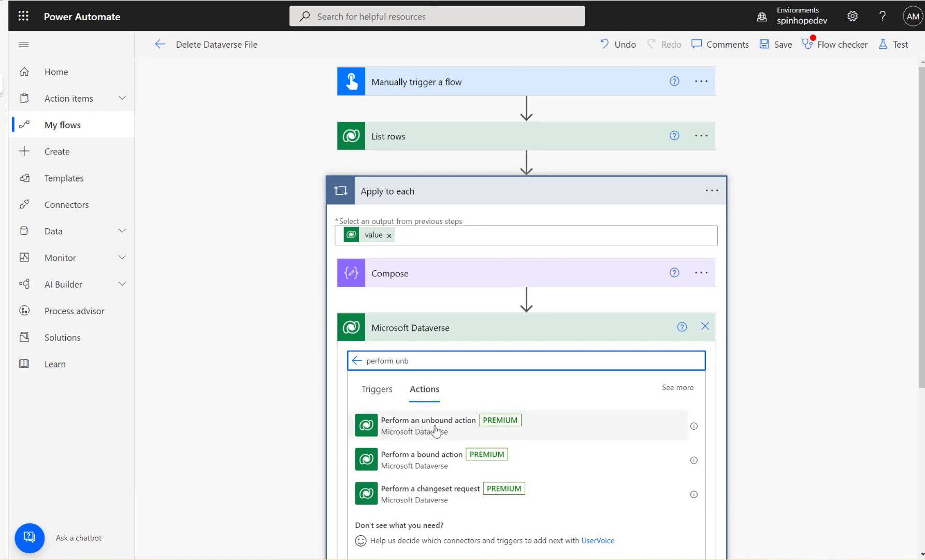
left_click(429, 424)
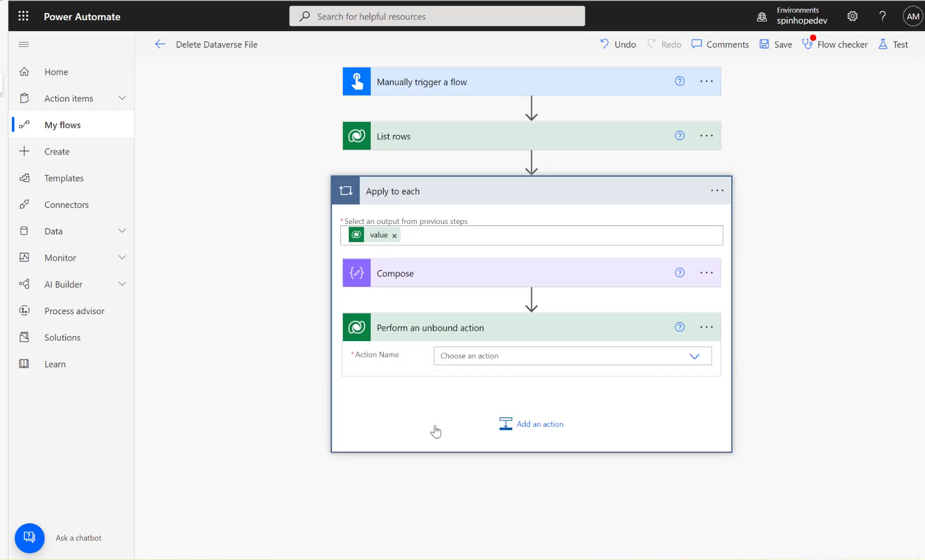
left_click(566, 355)
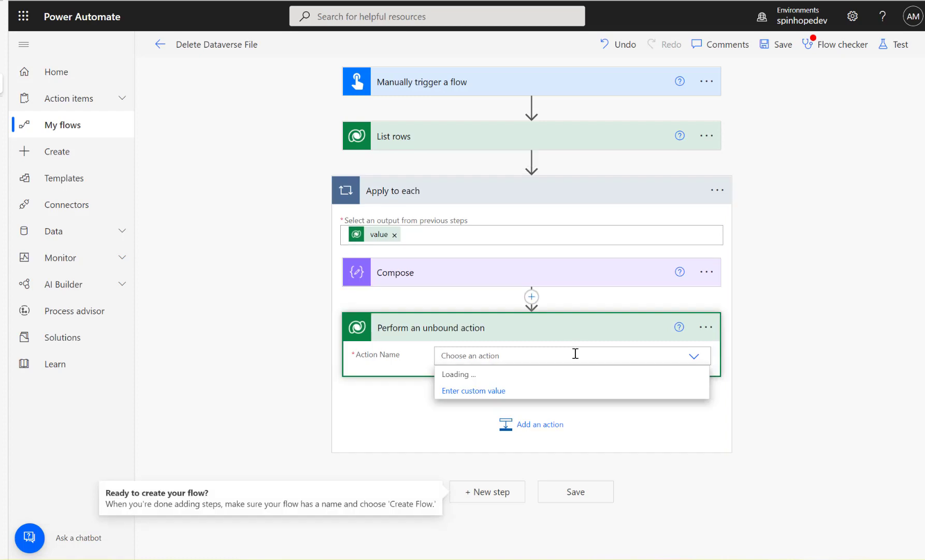
type("Delete")
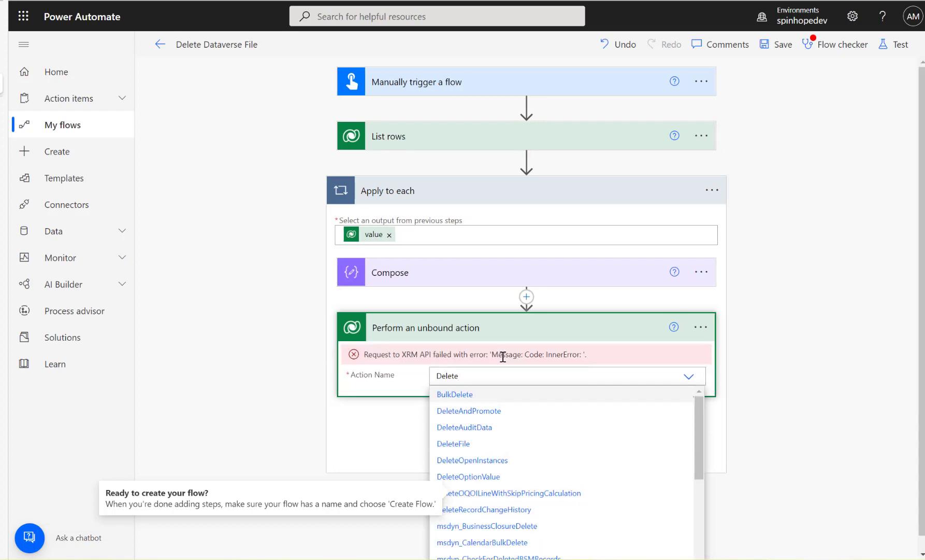
- Choose DeleteFile with FileId set to the row's File, and delete the Compose step
left_click(454, 443)
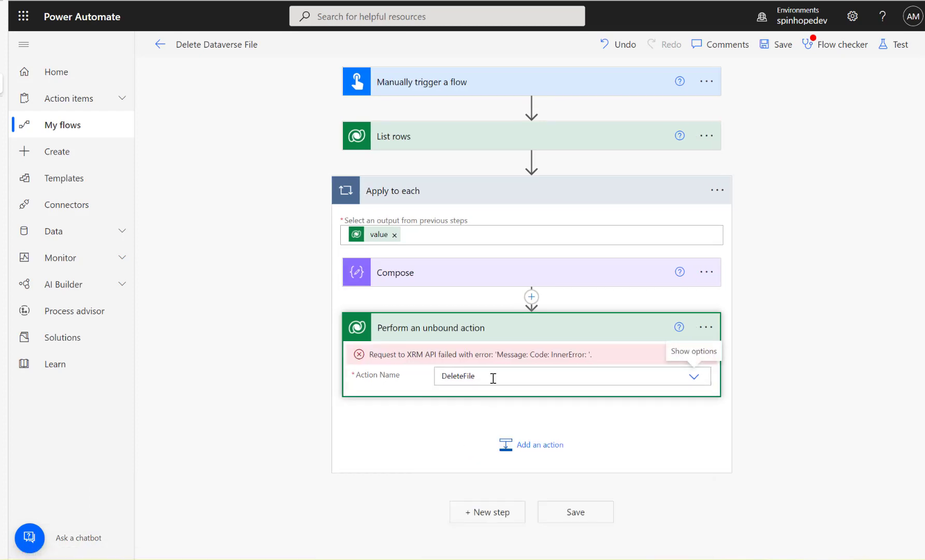
left_click(565, 378)
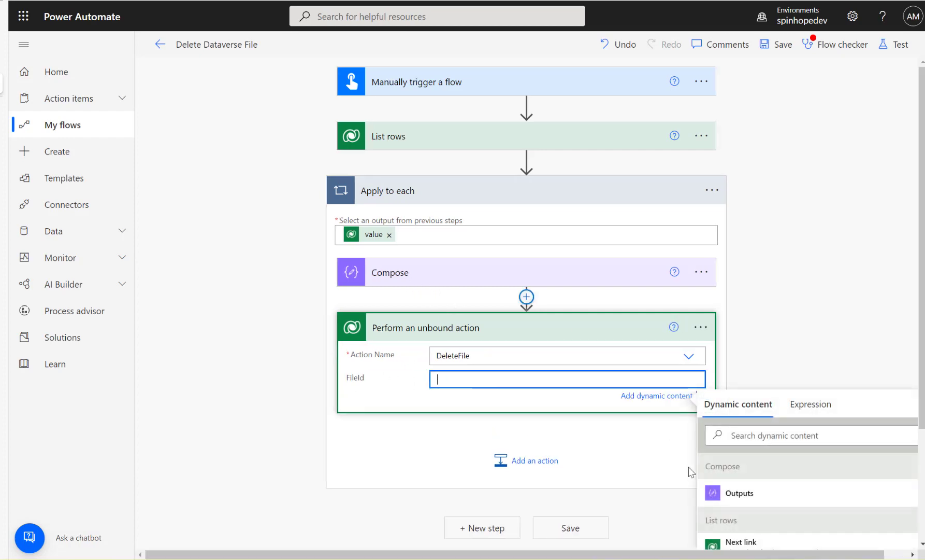
left_click(739, 492)
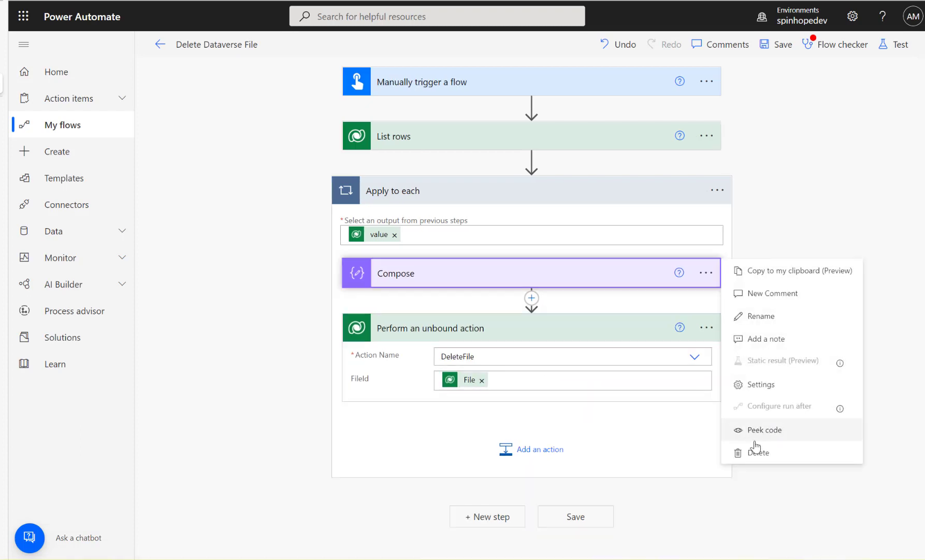
left_click(759, 452)
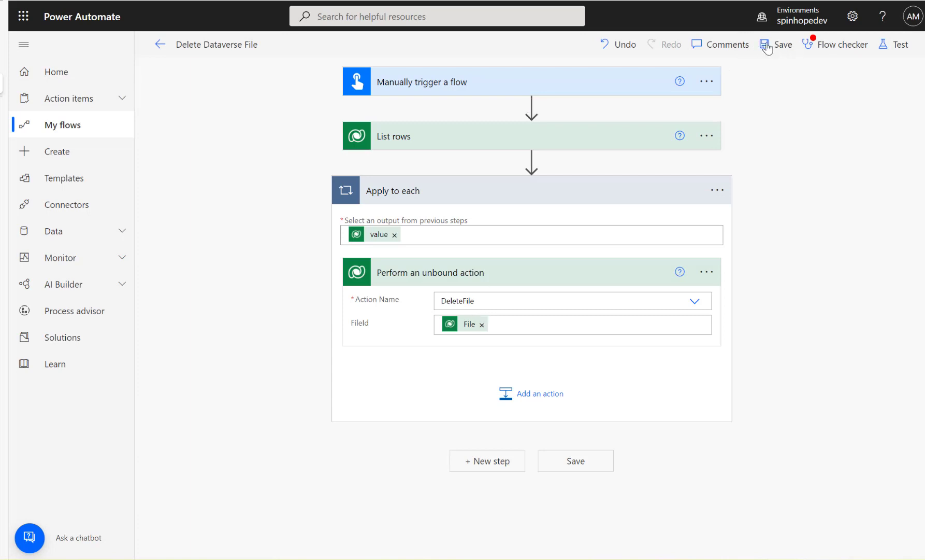
- Save, run a manual test, and inspect the unbound action's run inputs
left_click(782, 44)
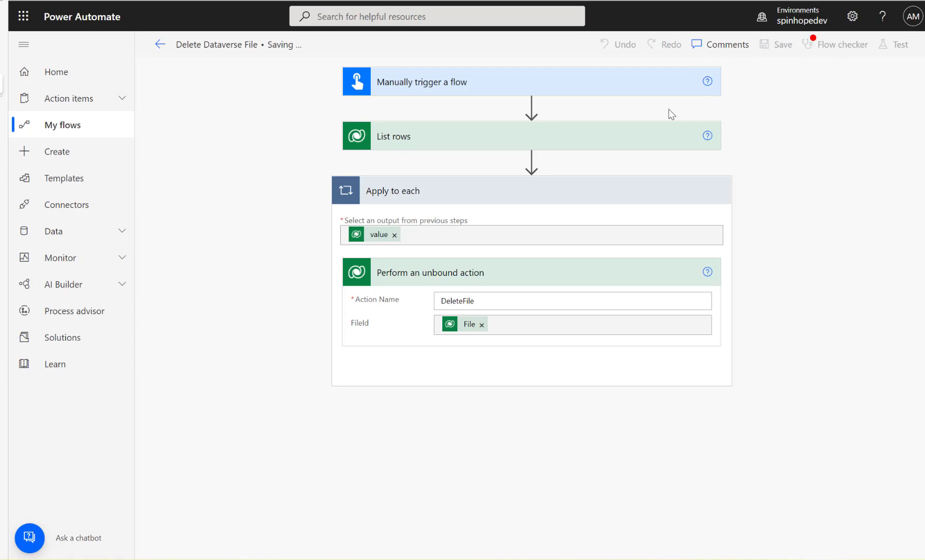
left_click(841, 44)
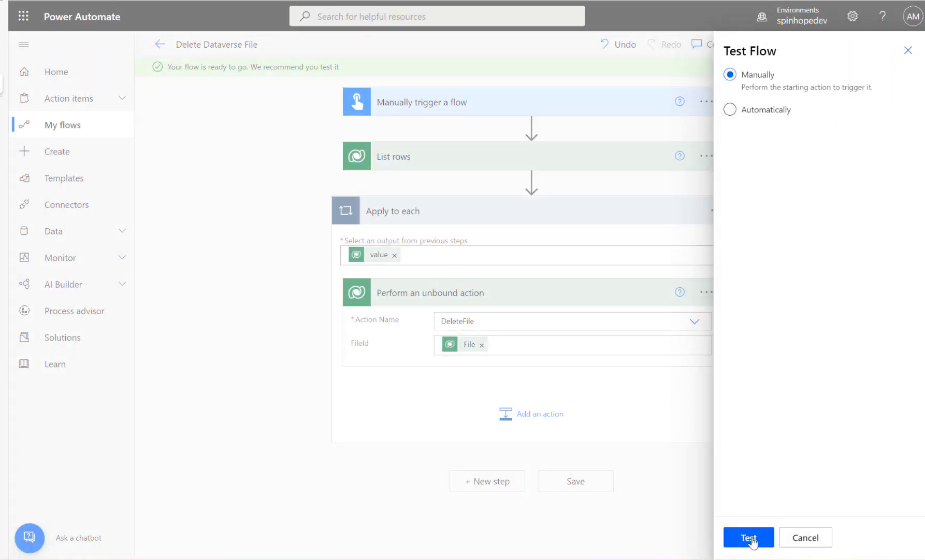
left_click(748, 537)
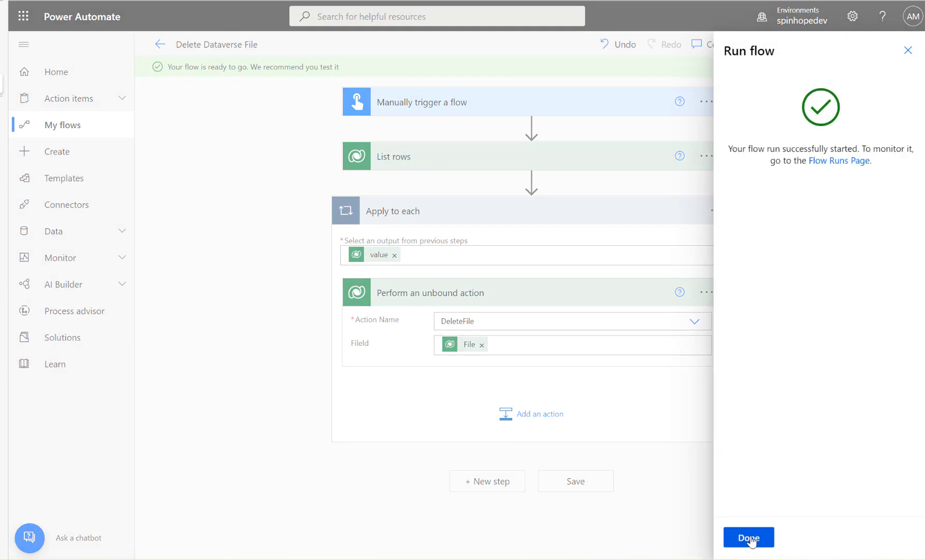
left_click(749, 538)
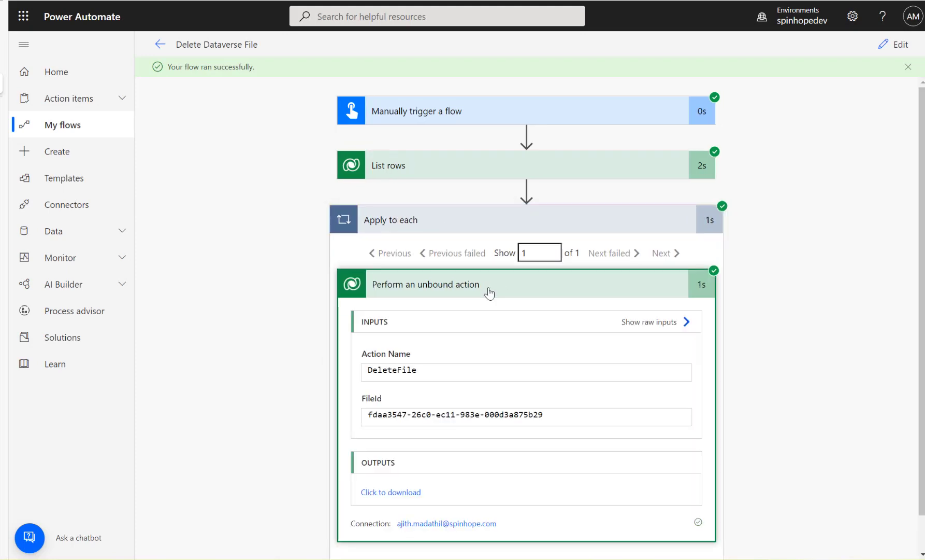
left_click(538, 253)
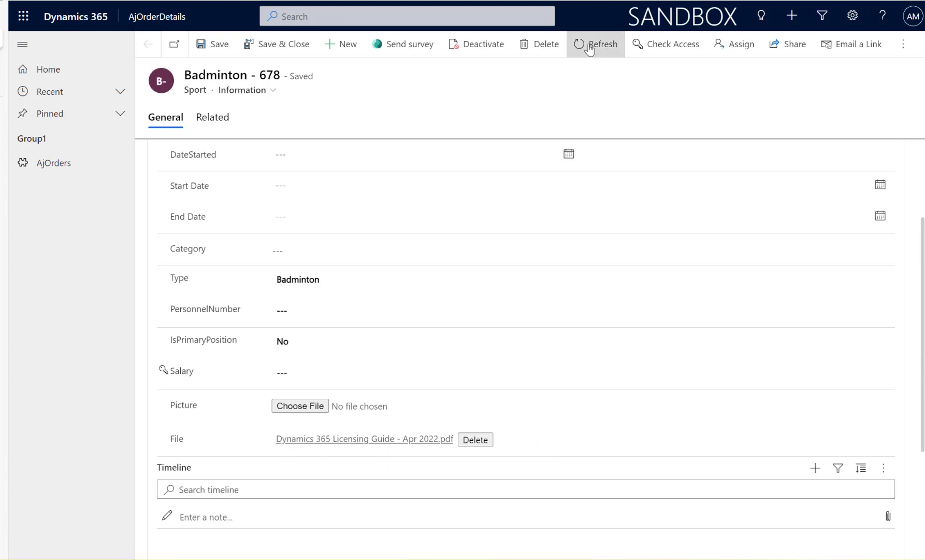
- Refresh the Badminton - 678 record and scroll to its now-empty File field
left_click(595, 44)
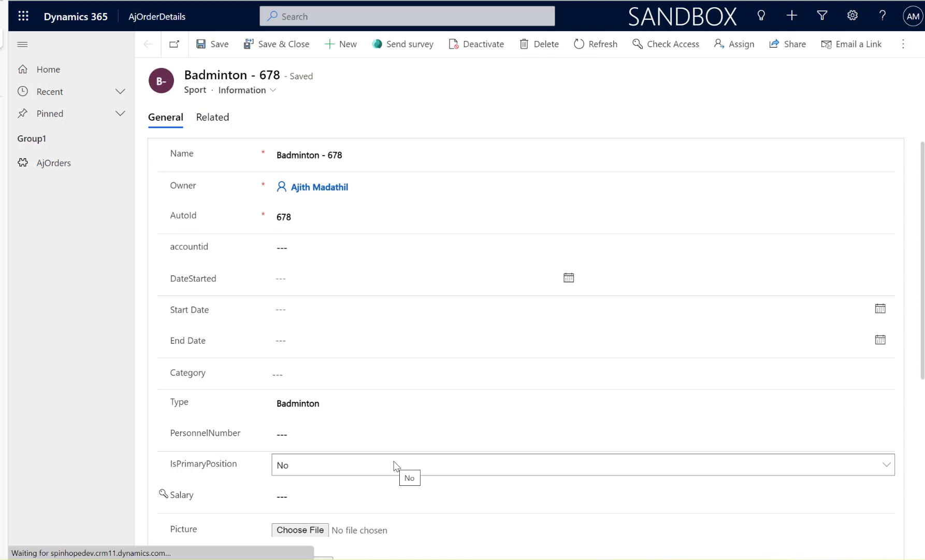
scroll("down", 3)
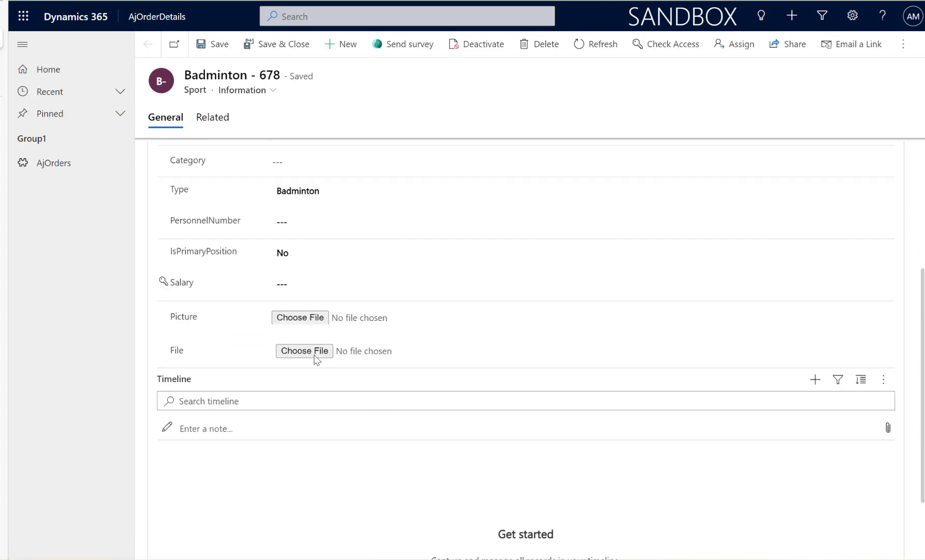
mouse_move(363, 358)
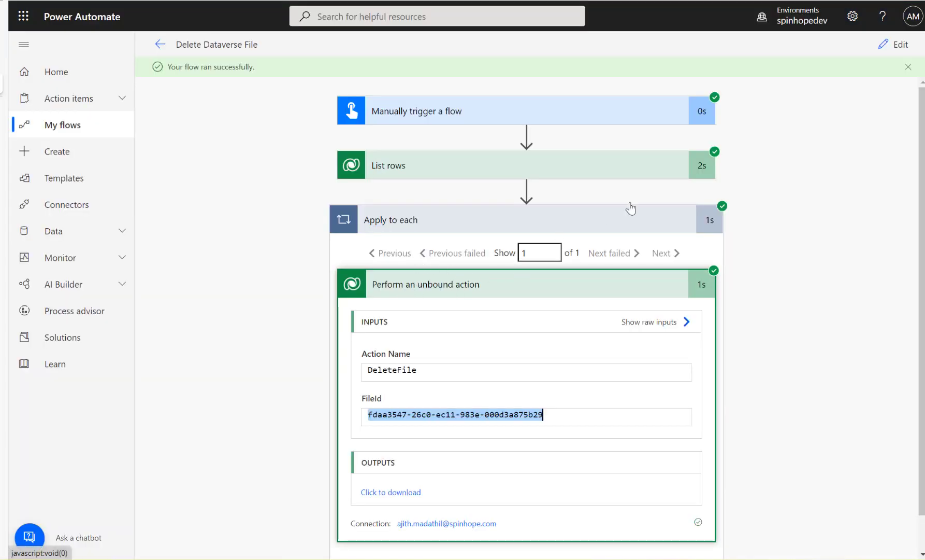
- Reopen the Delete Dataverse File flow in edit mode from the run page
left_click(898, 44)
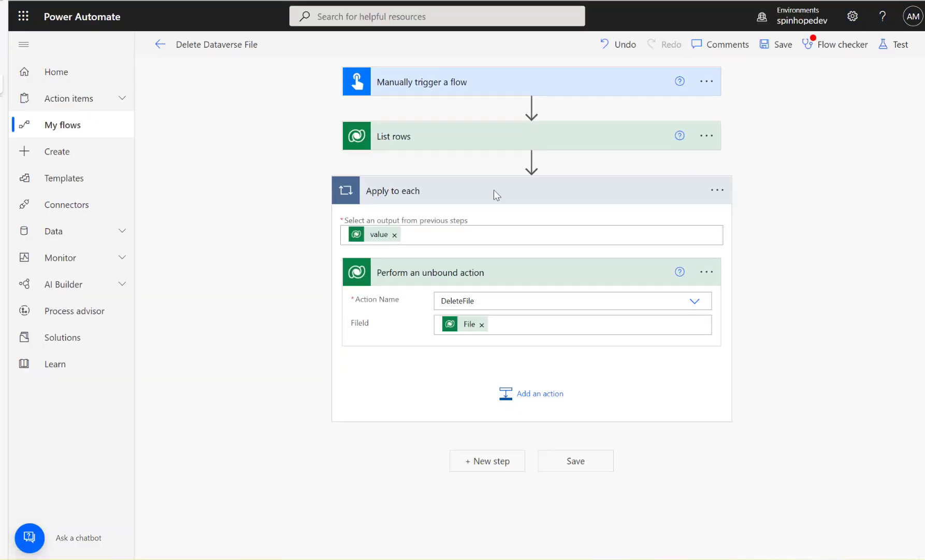
mouse_move(467, 220)
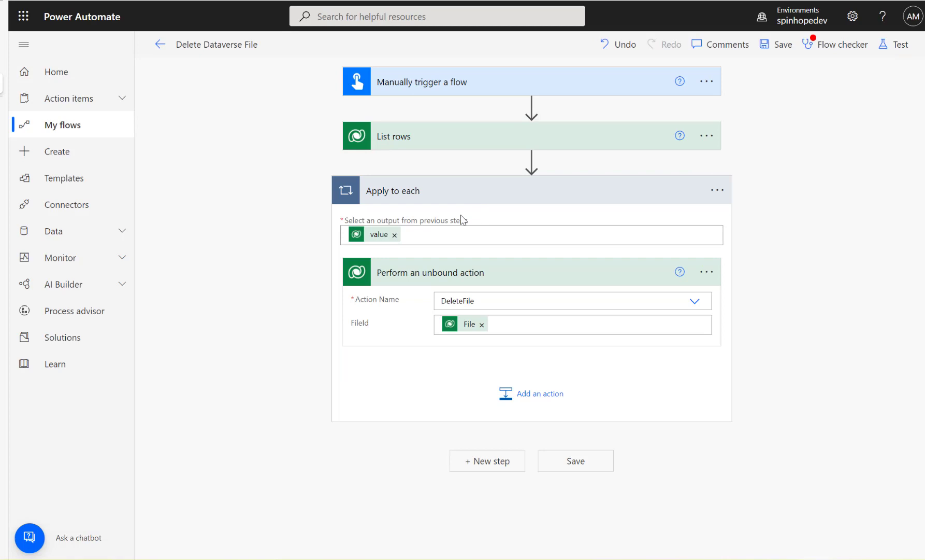
mouse_move(266, 156)
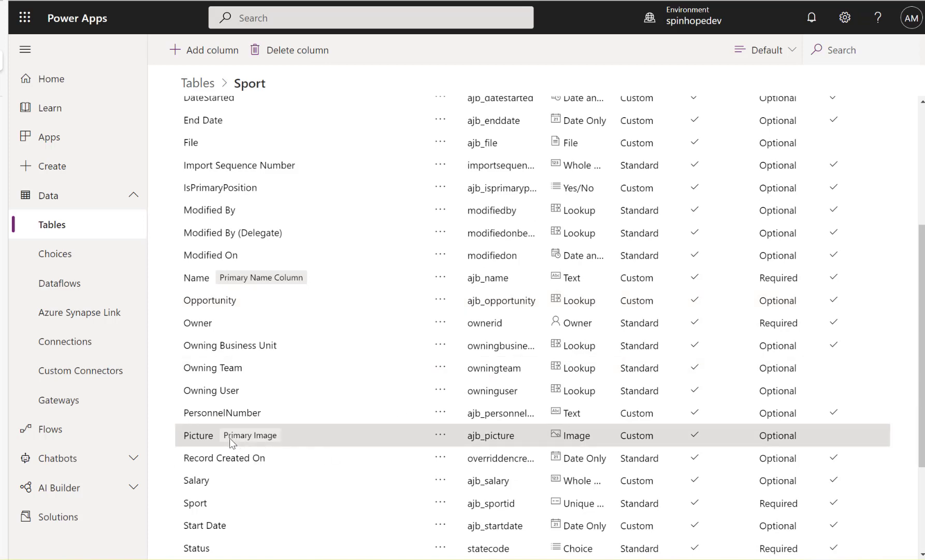
mouse_move(567, 445)
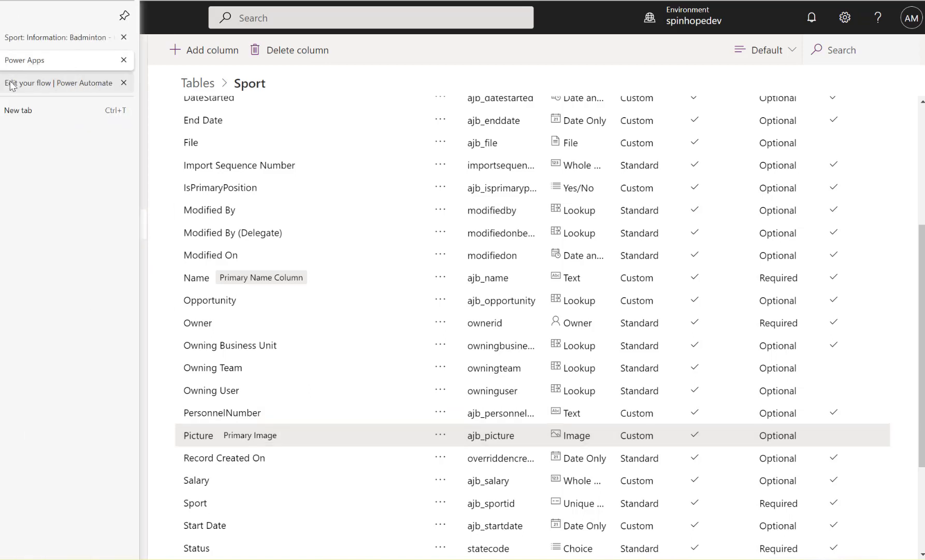
left_click(58, 82)
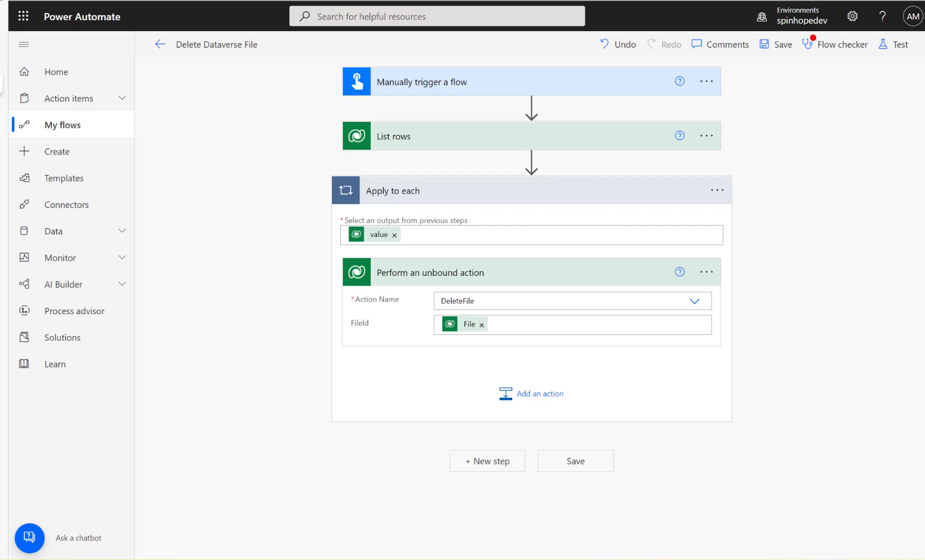